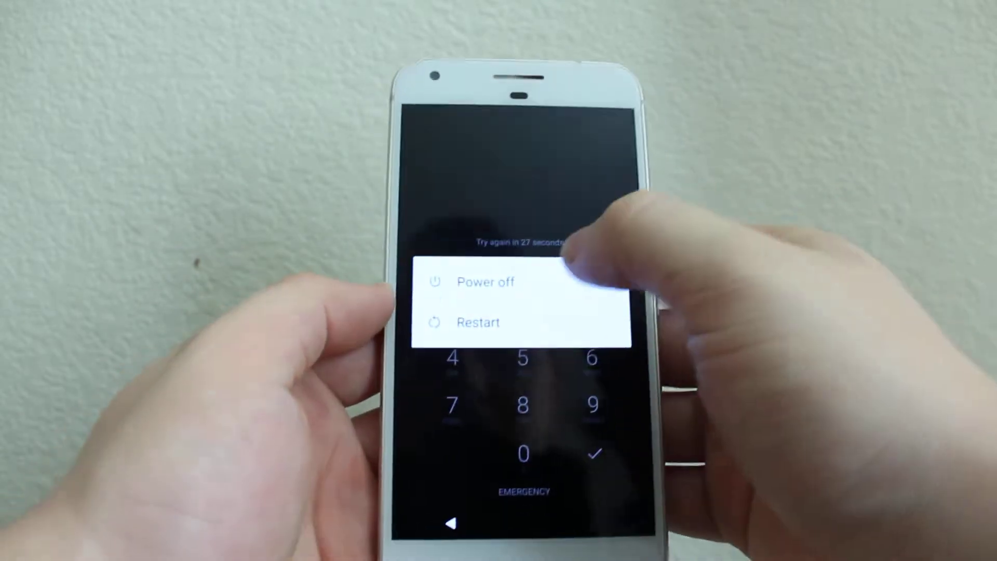
pyautogui.click(487, 281)
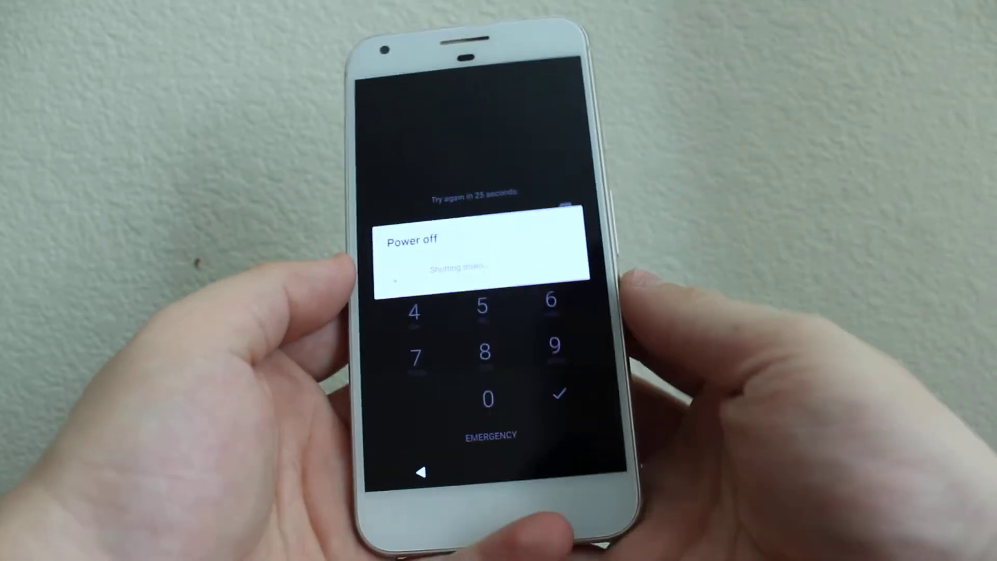